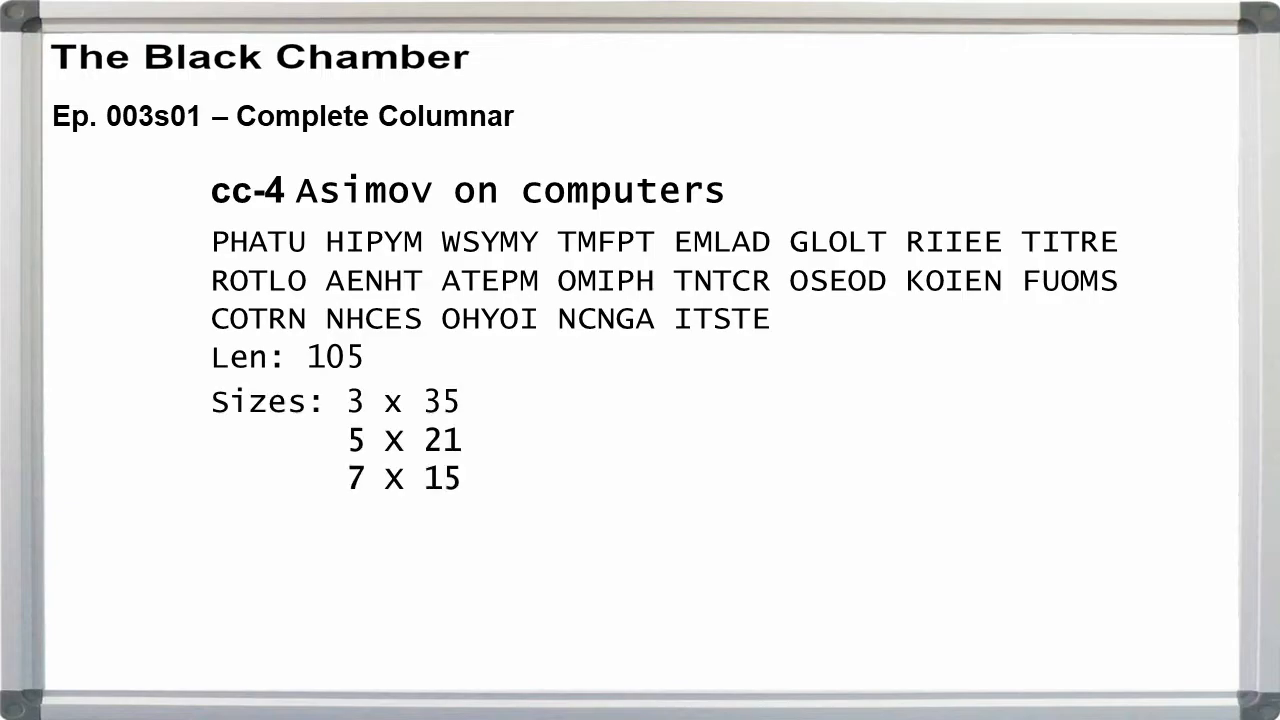
Step: Advance the slide to show the ciphertext as seven 15-letter strips with strips 7 and 6 reordered
left_click(404, 478)
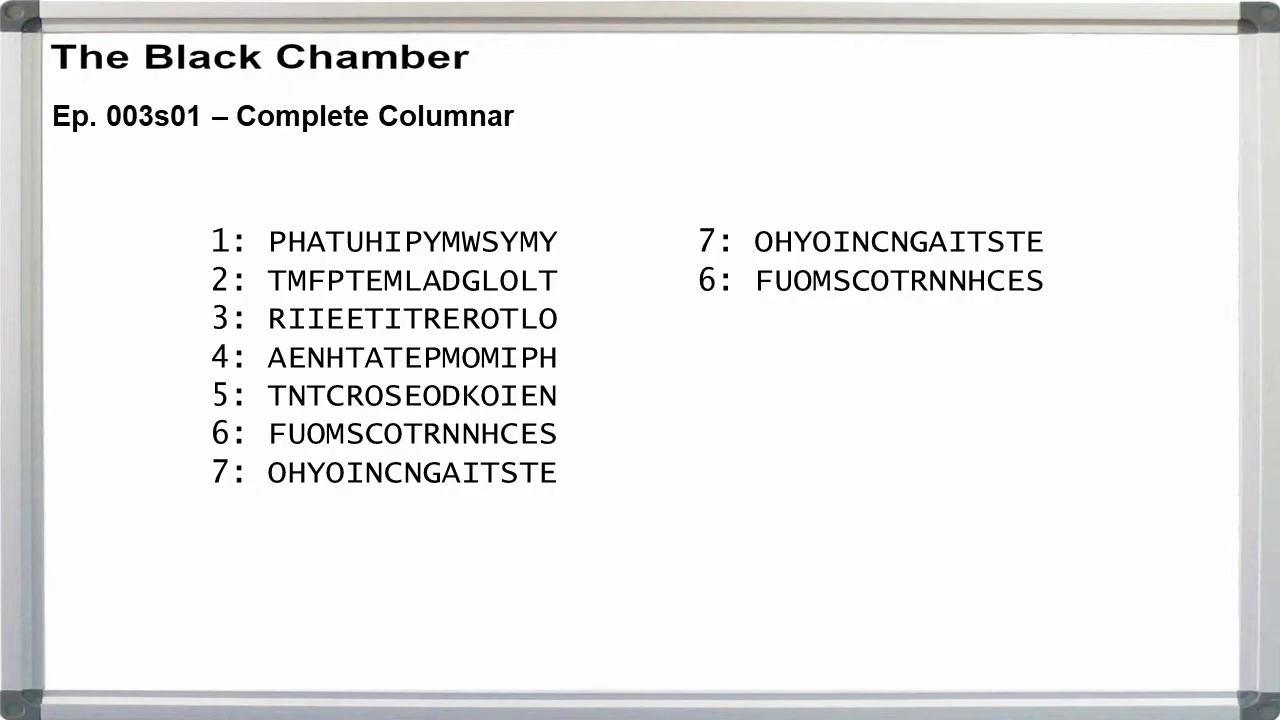
Step: Advance the animations adding strips 4, 3 and 5 above 7 and 6 in the reordered column
left_click(278, 240)
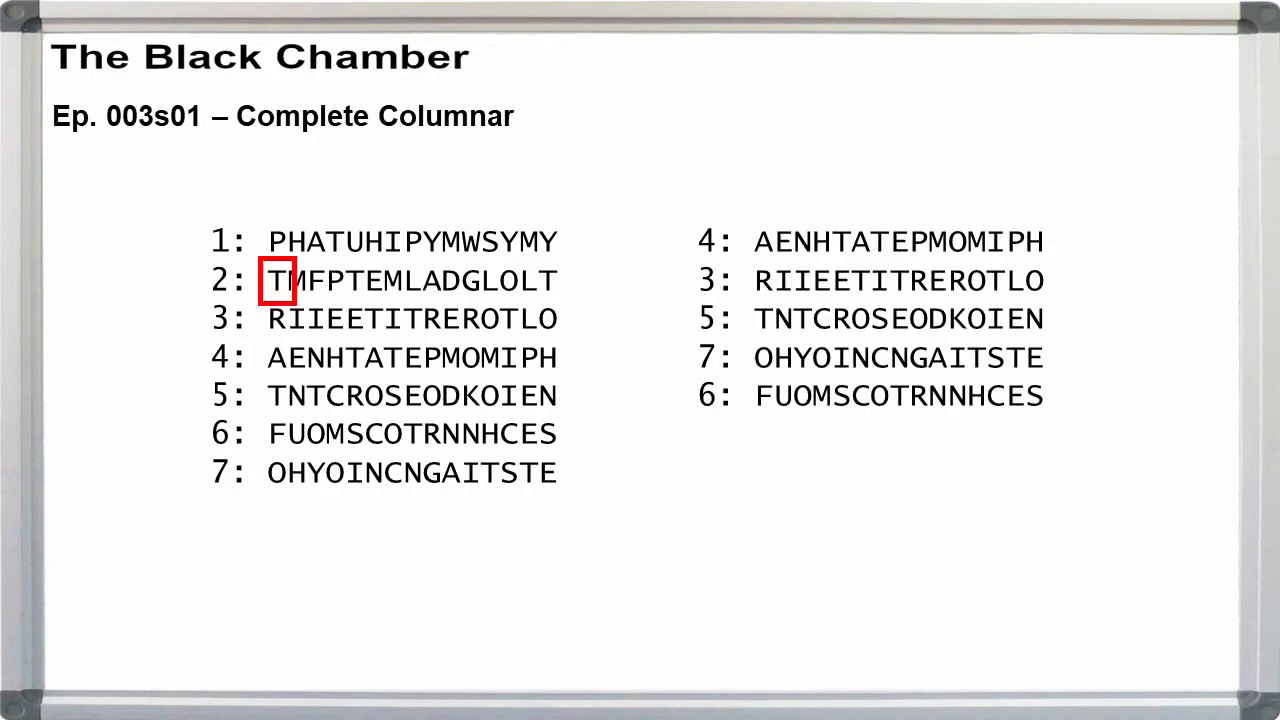
left_click(278, 280)
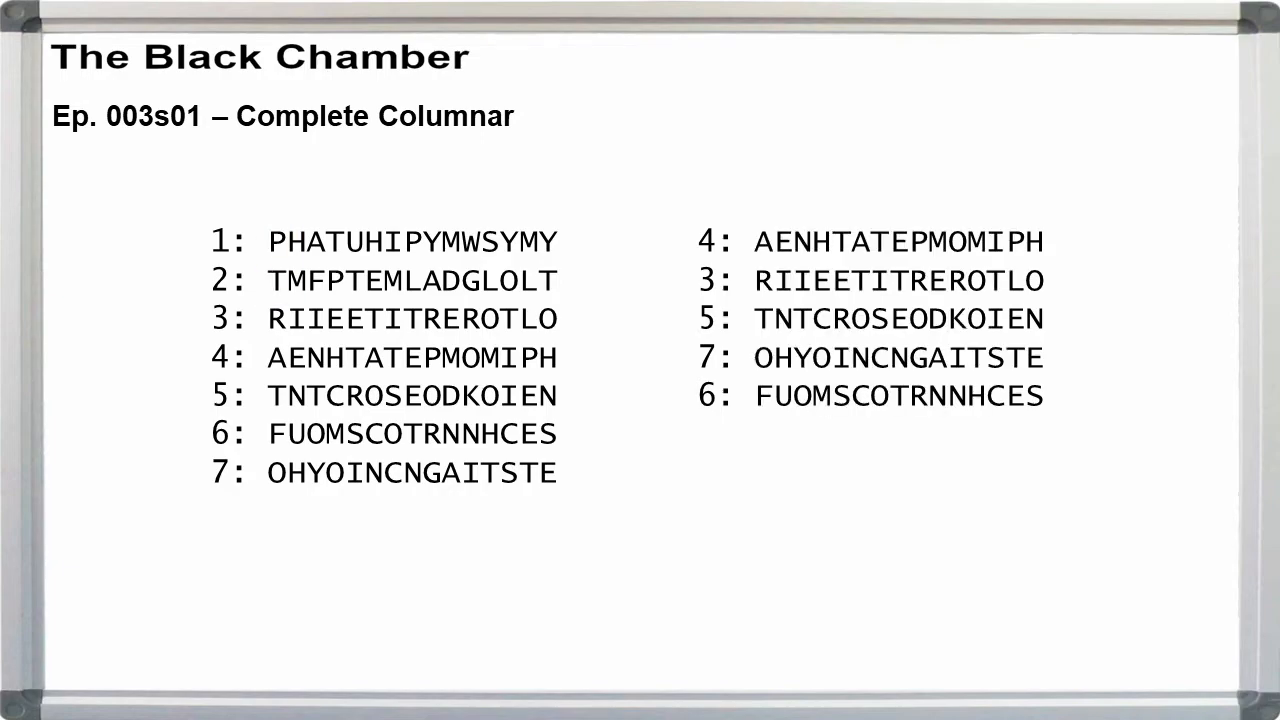